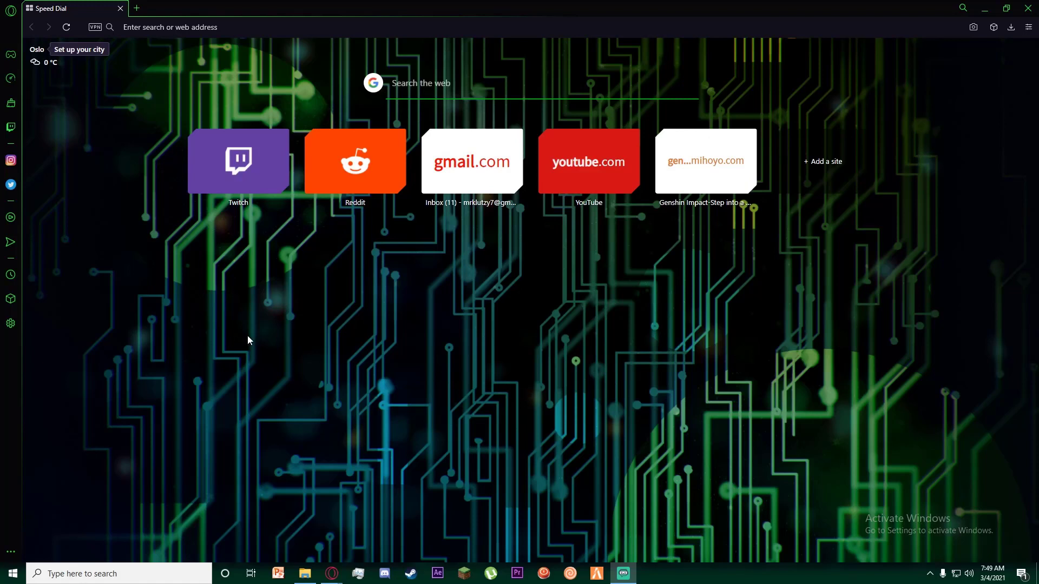
mouse_move(237, 364)
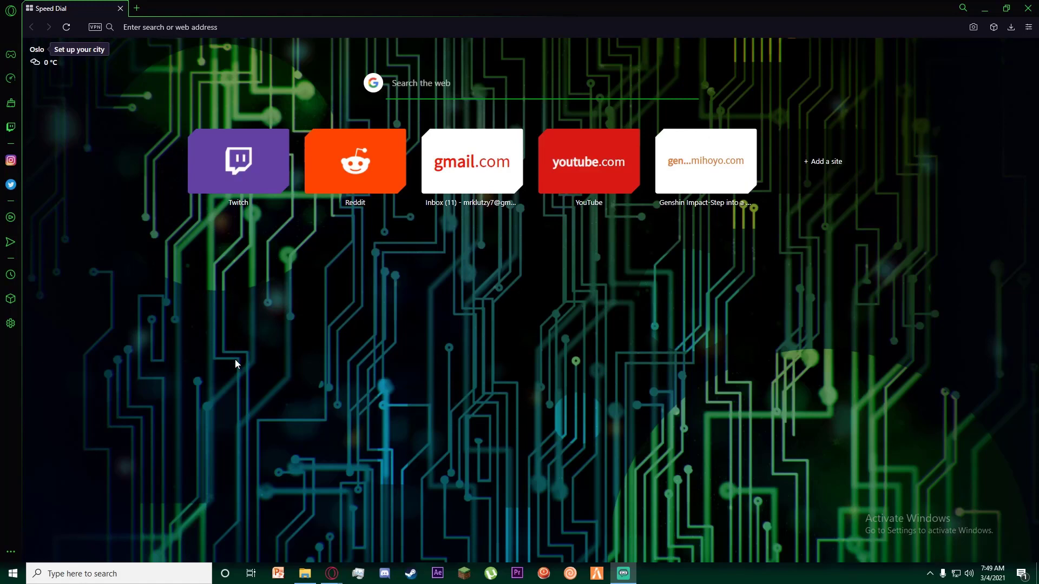
mouse_move(334, 359)
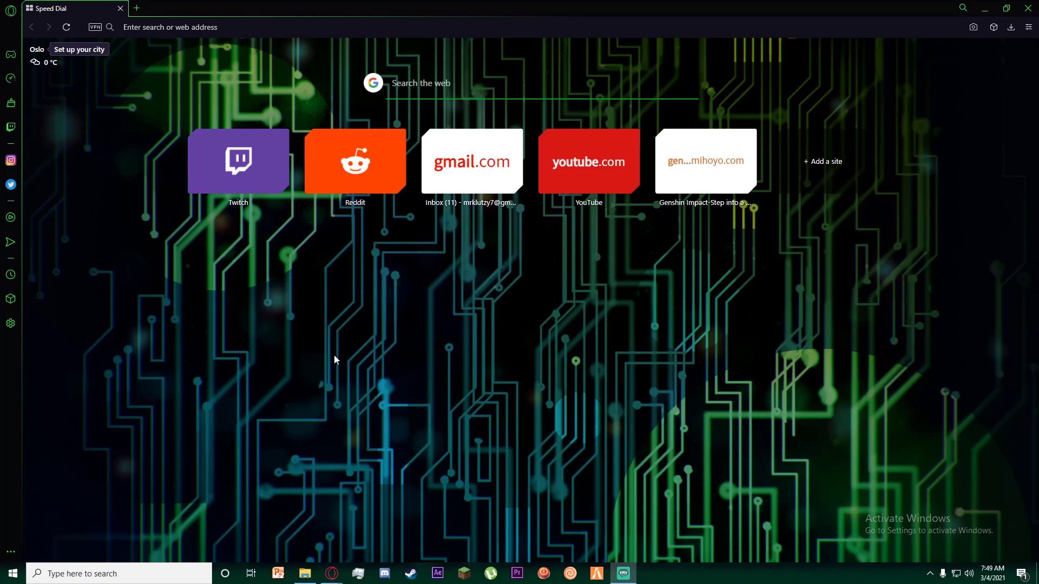
mouse_move(376, 364)
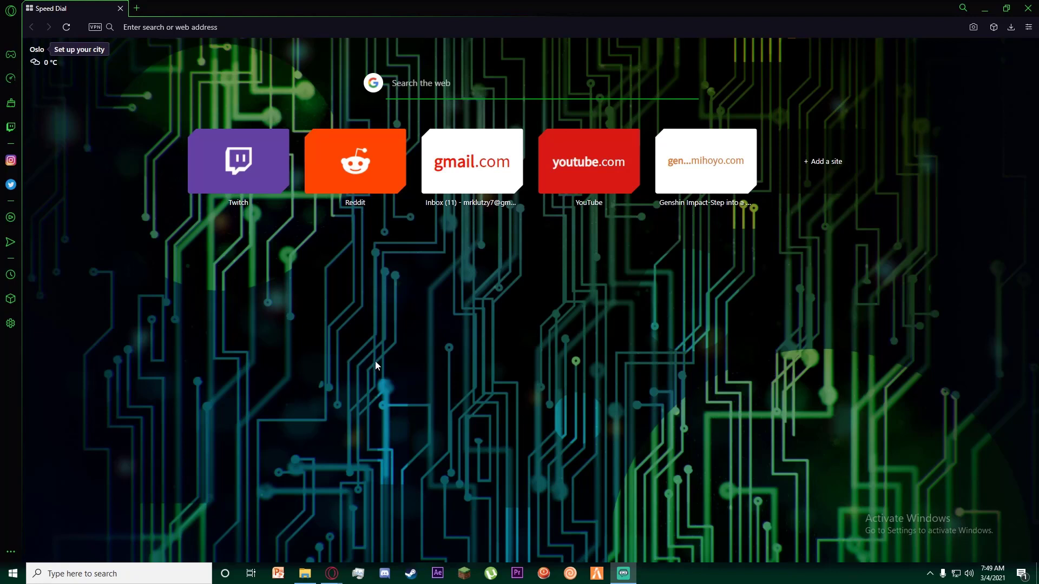
mouse_move(382, 370)
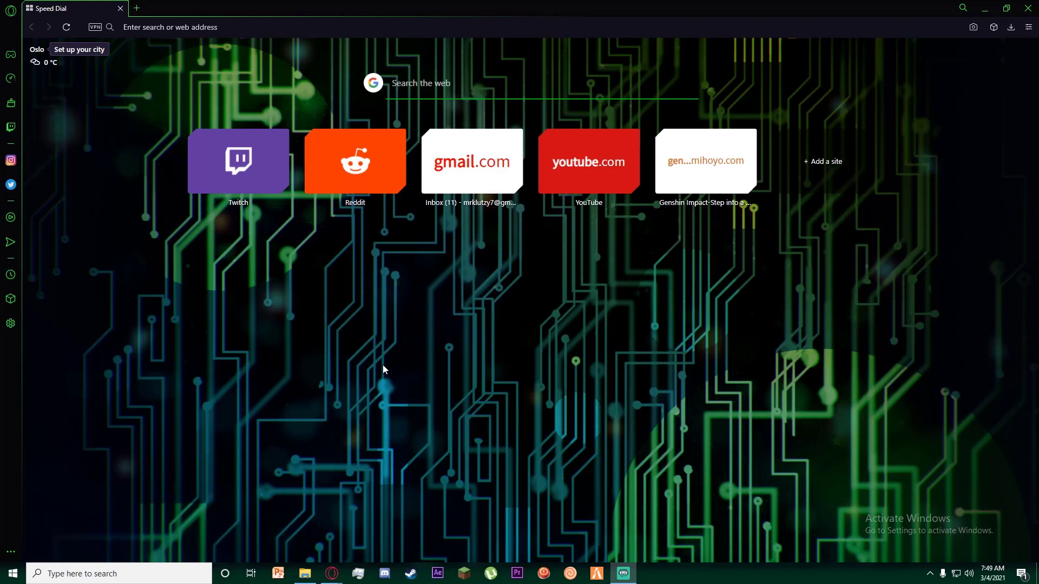
mouse_move(458, 345)
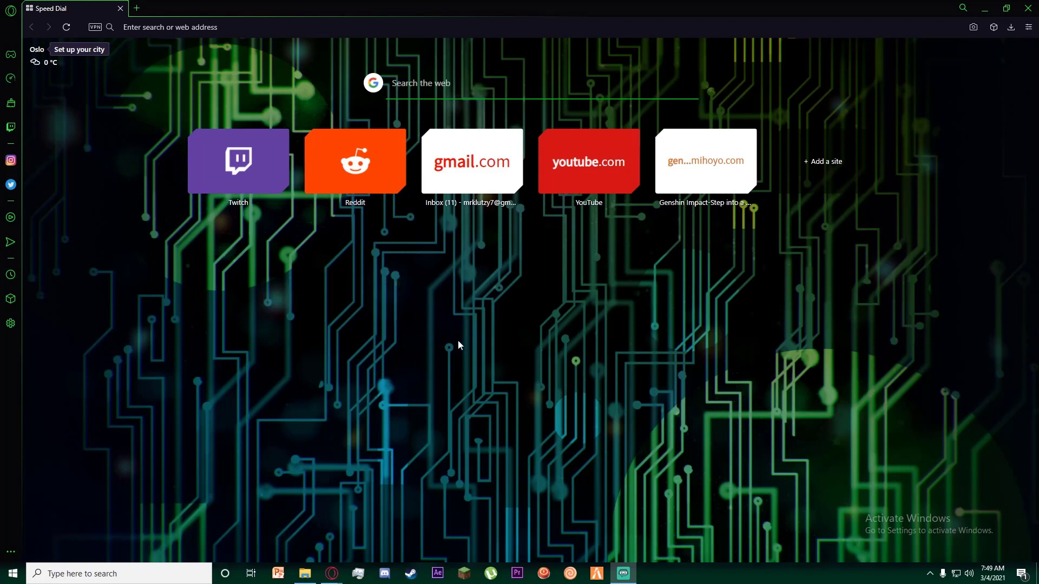
mouse_move(247, 241)
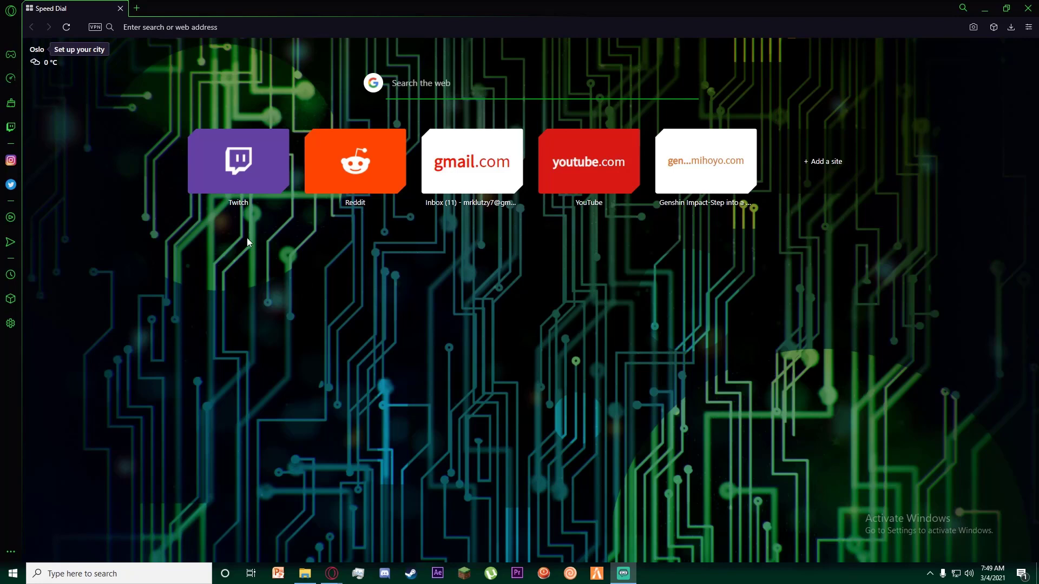
text(www.fandom.com)
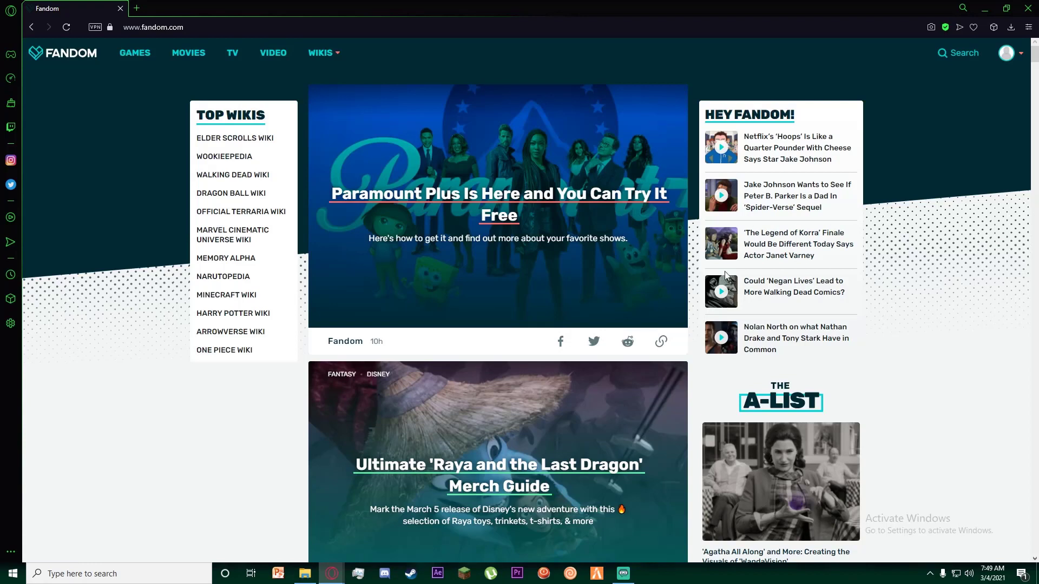
click(1006, 53)
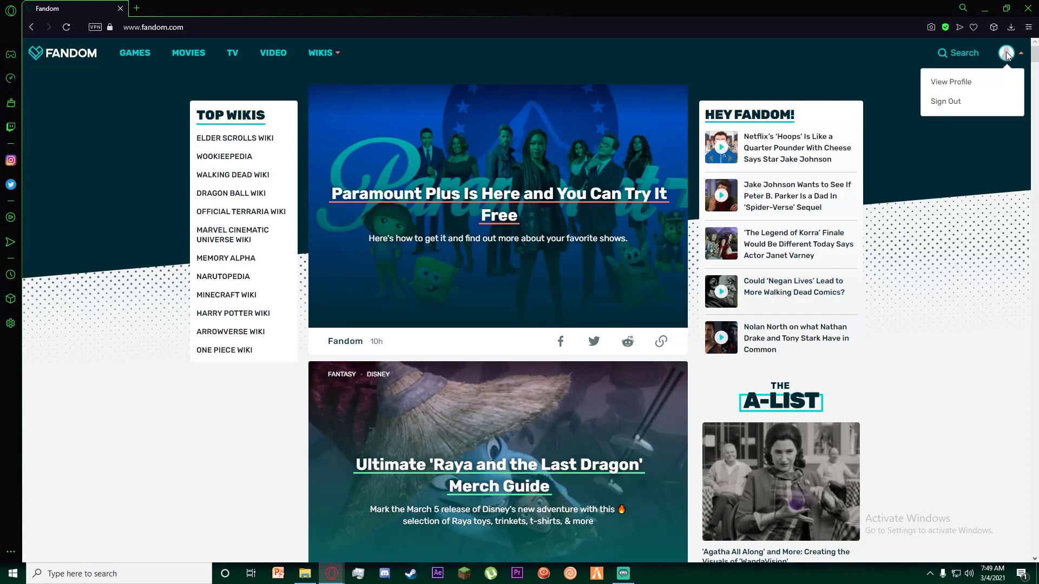
click(941, 260)
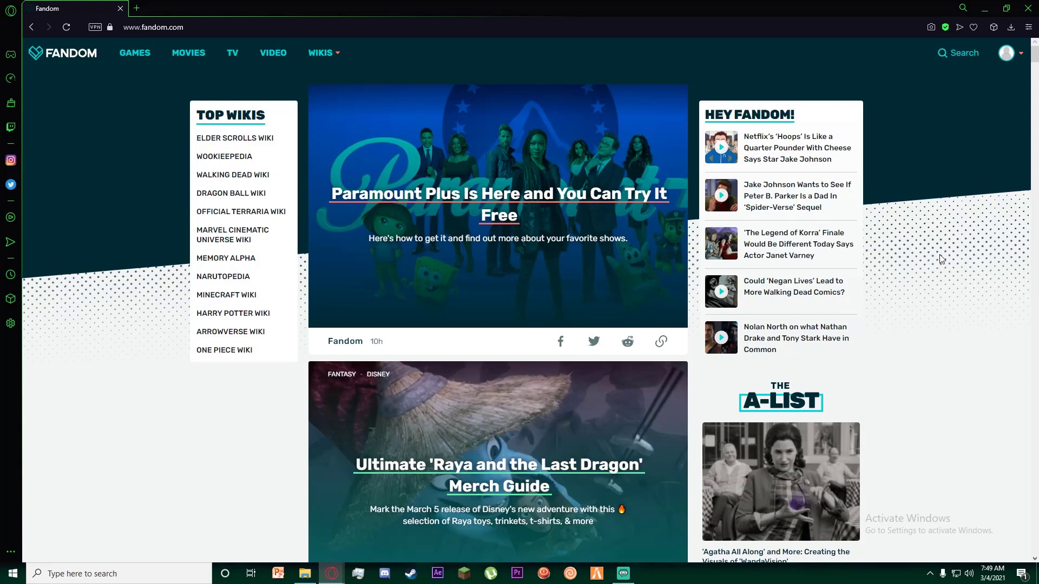
mouse_move(937, 257)
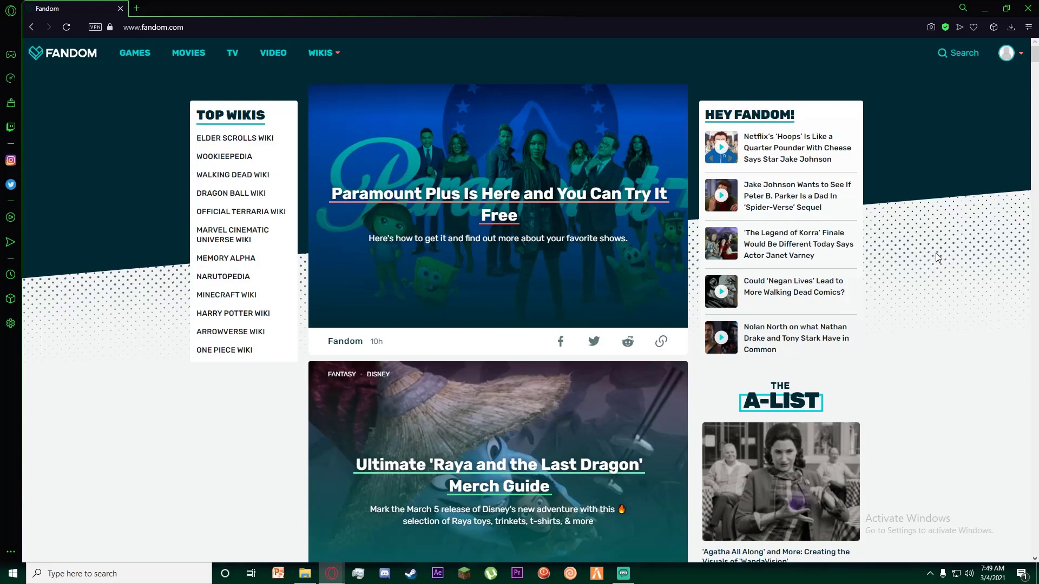
mouse_move(929, 255)
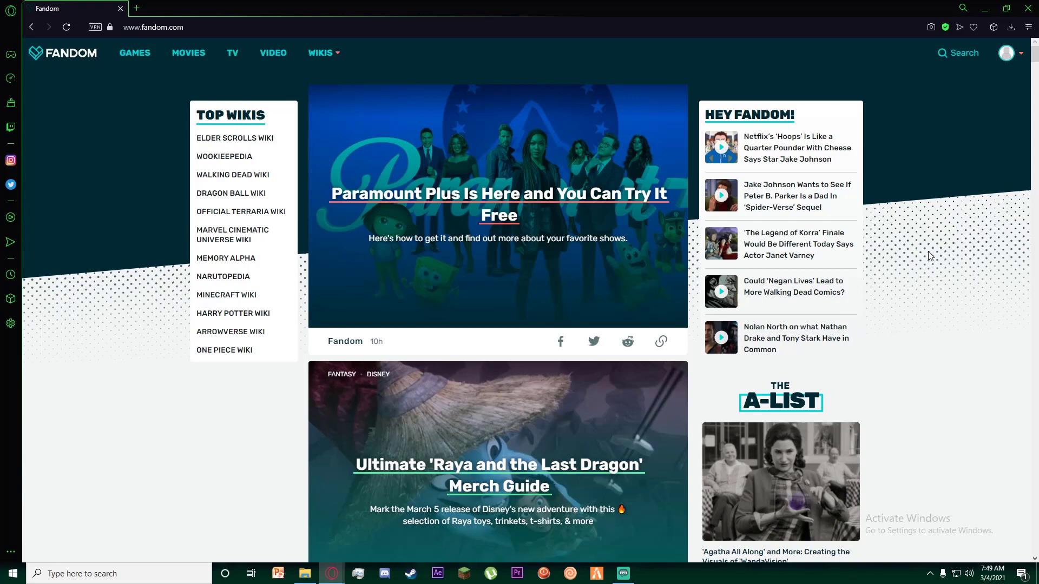
mouse_move(928, 258)
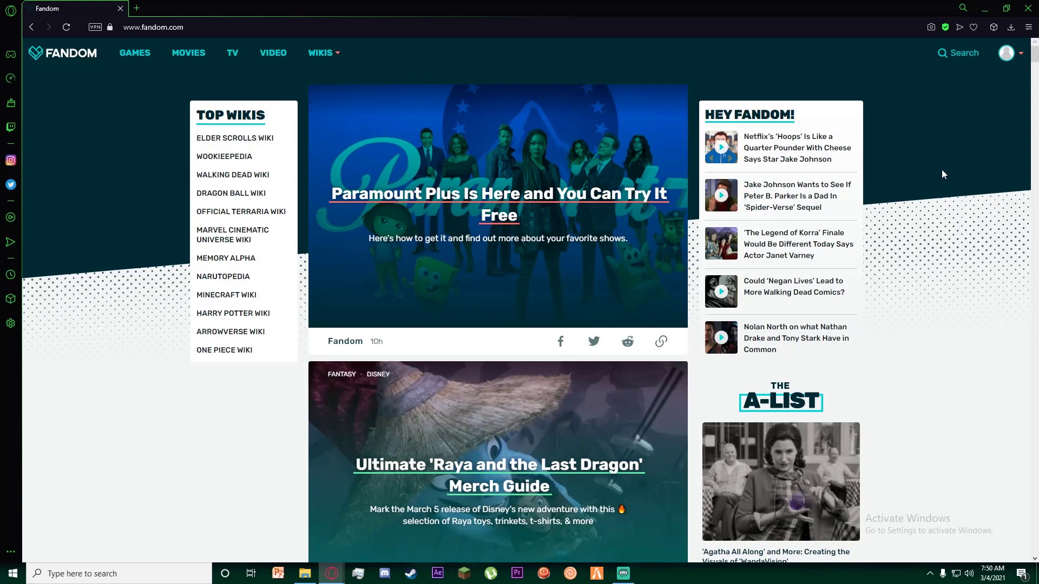
click(1006, 52)
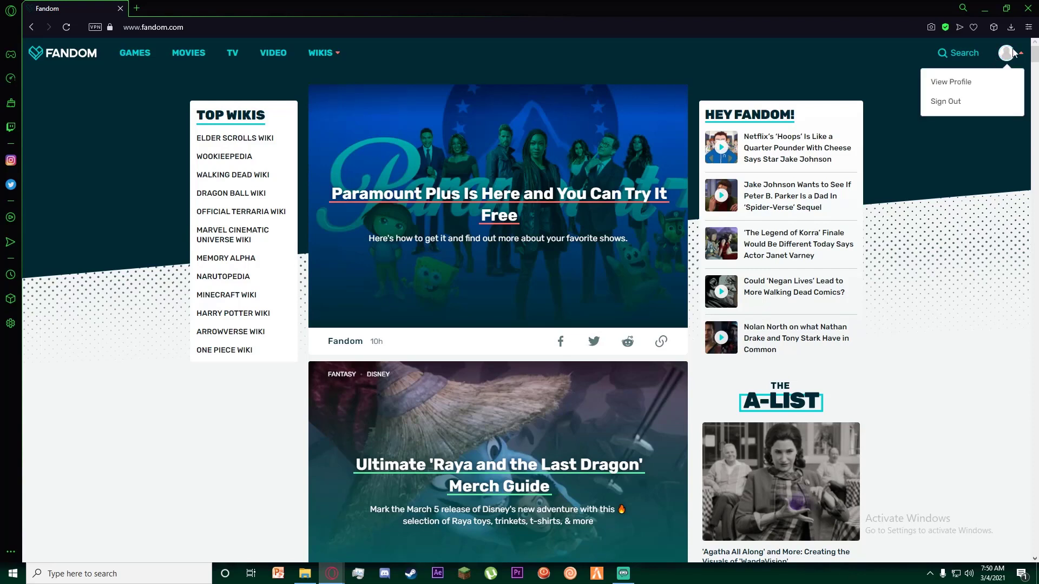
mouse_move(946, 101)
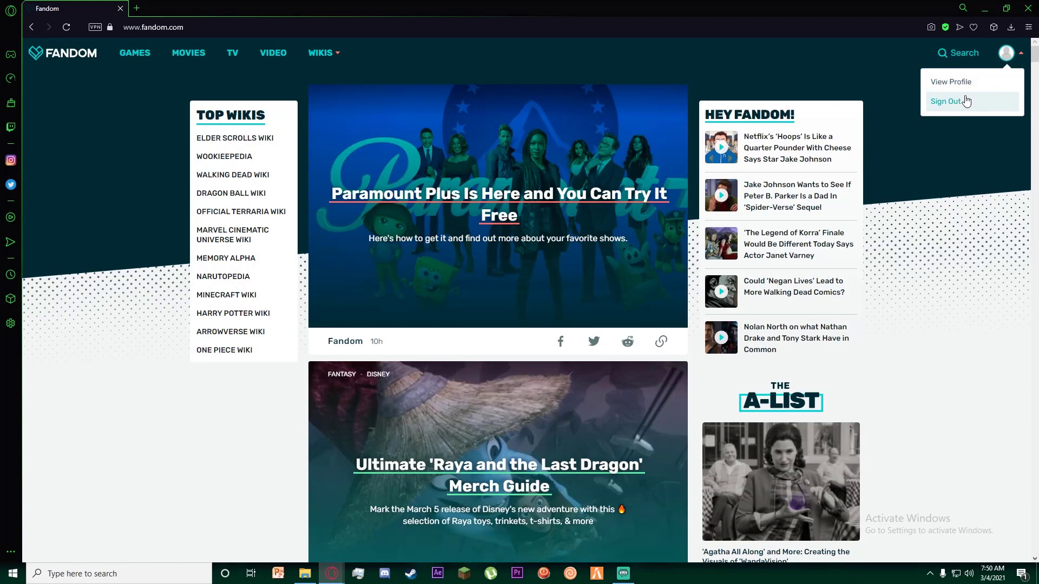
Go to the account's Community Central profile and search the wiki for 'chan'.
click(951, 81)
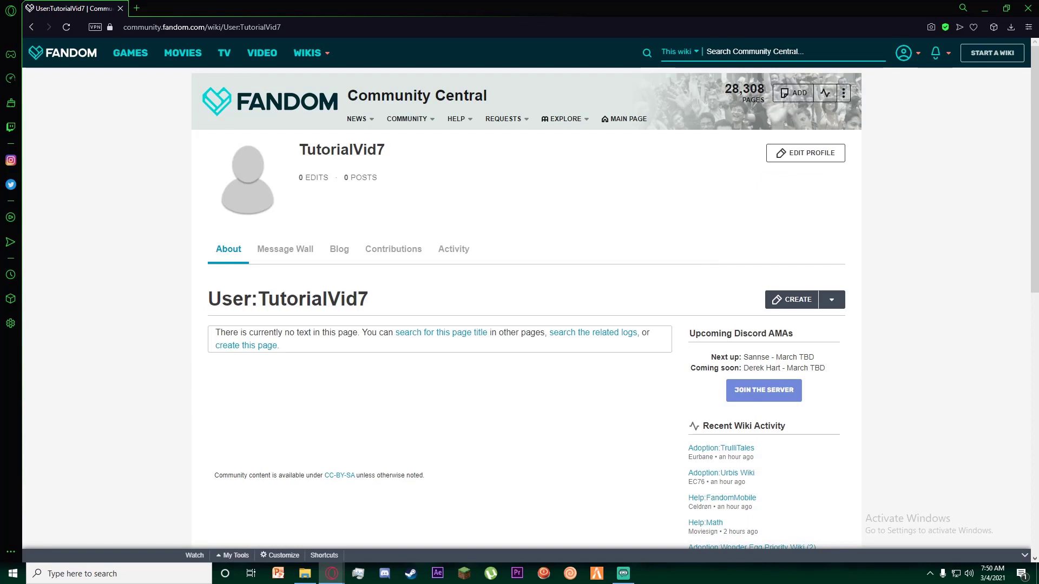
click(768, 52)
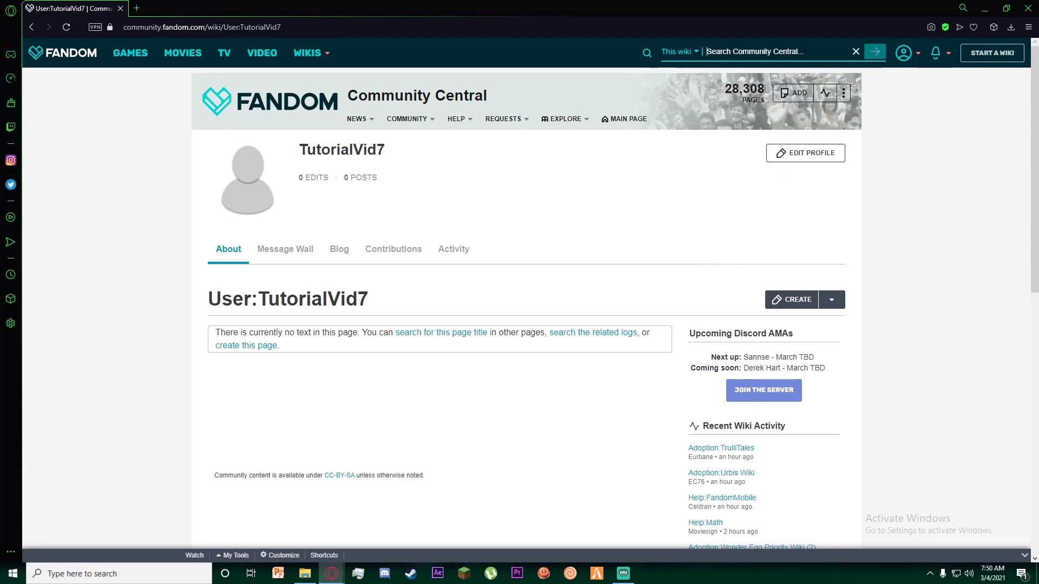
text(change)
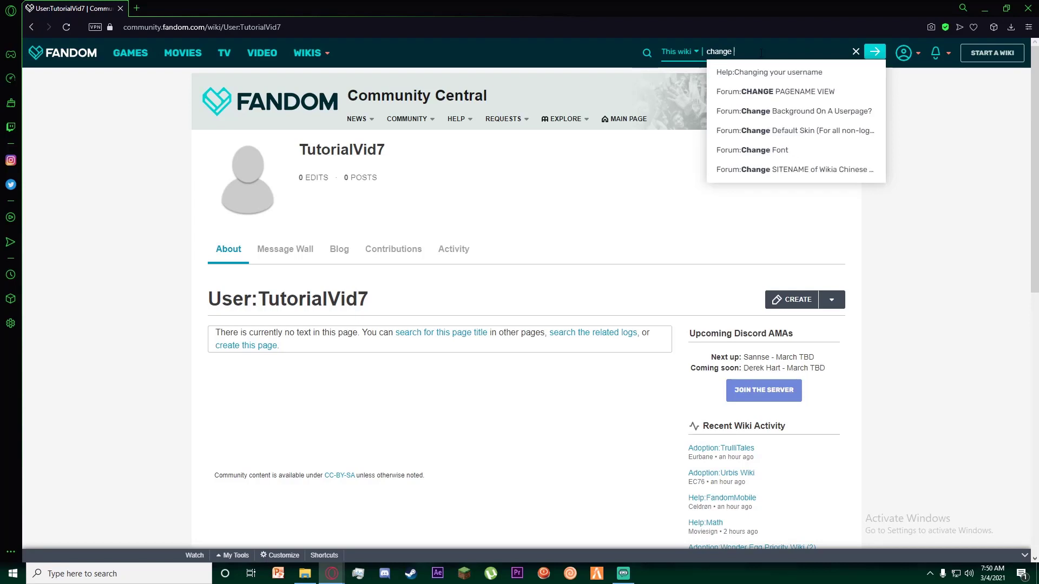
mouse_move(768, 73)
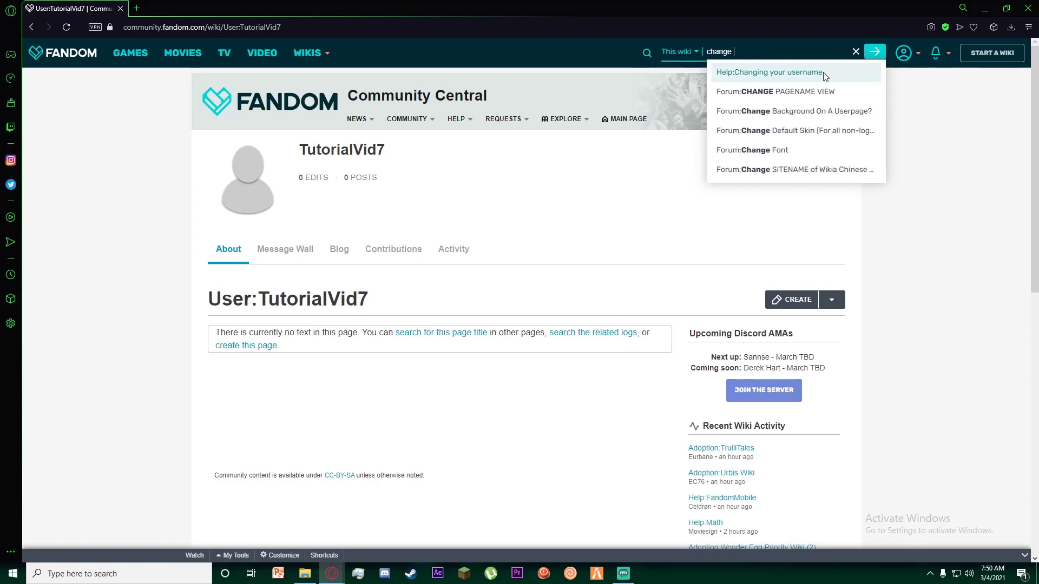
Open Help:Changing your username and follow its Special:UserRenameTool link to the rename form.
click(768, 72)
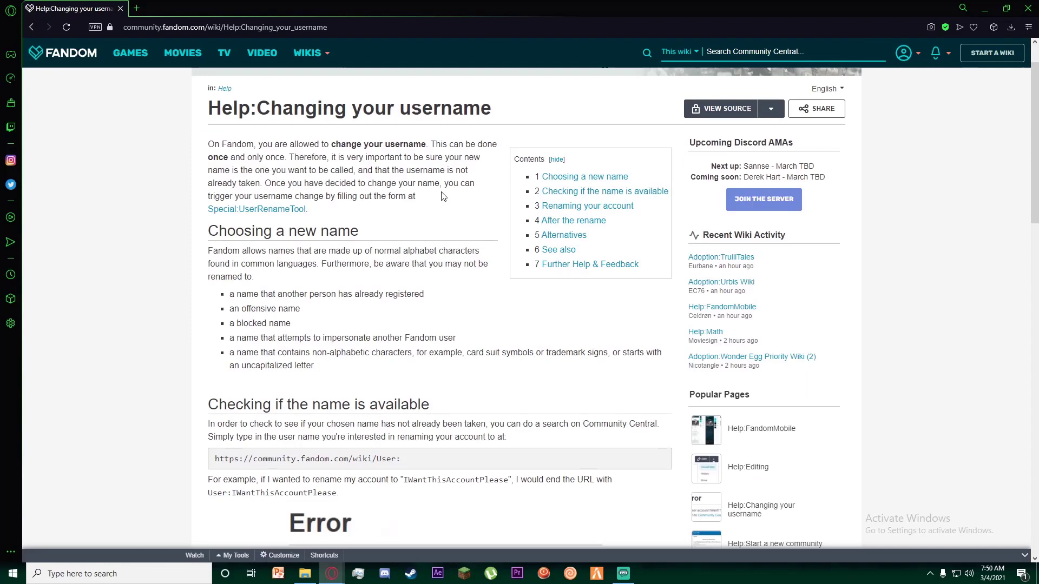
scroll(down, 3)
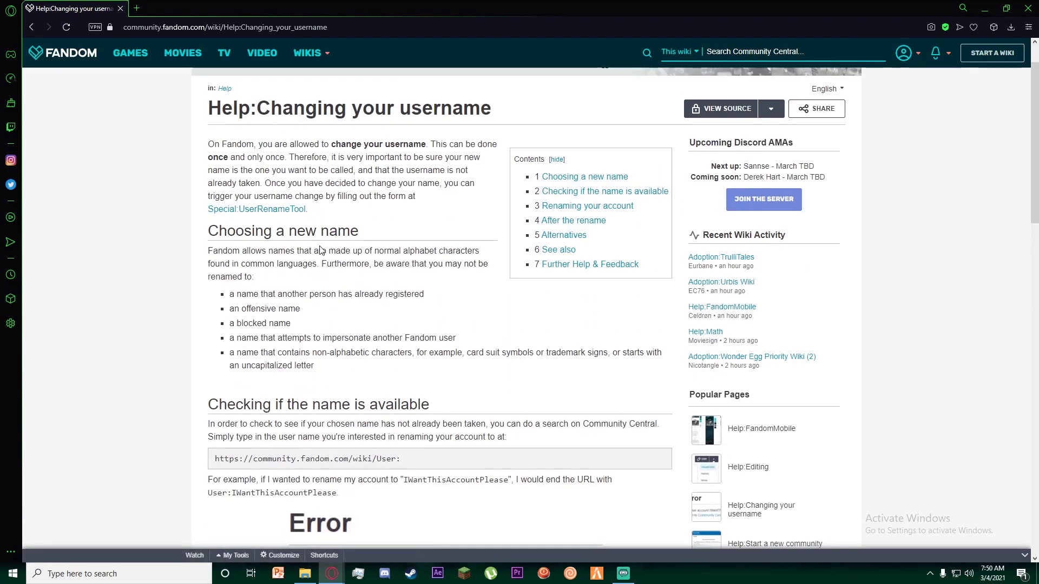
mouse_move(257, 208)
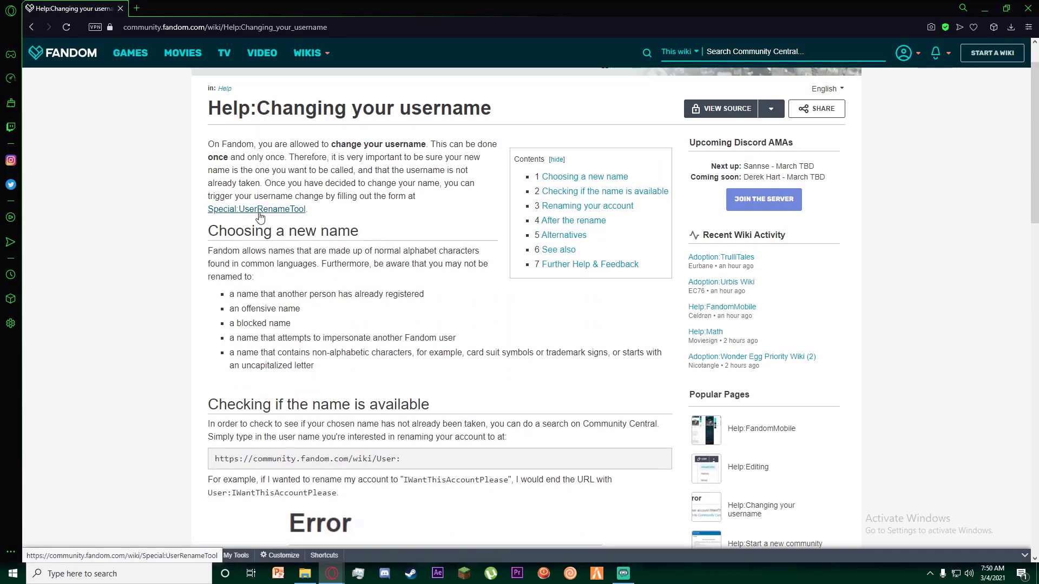
click(256, 209)
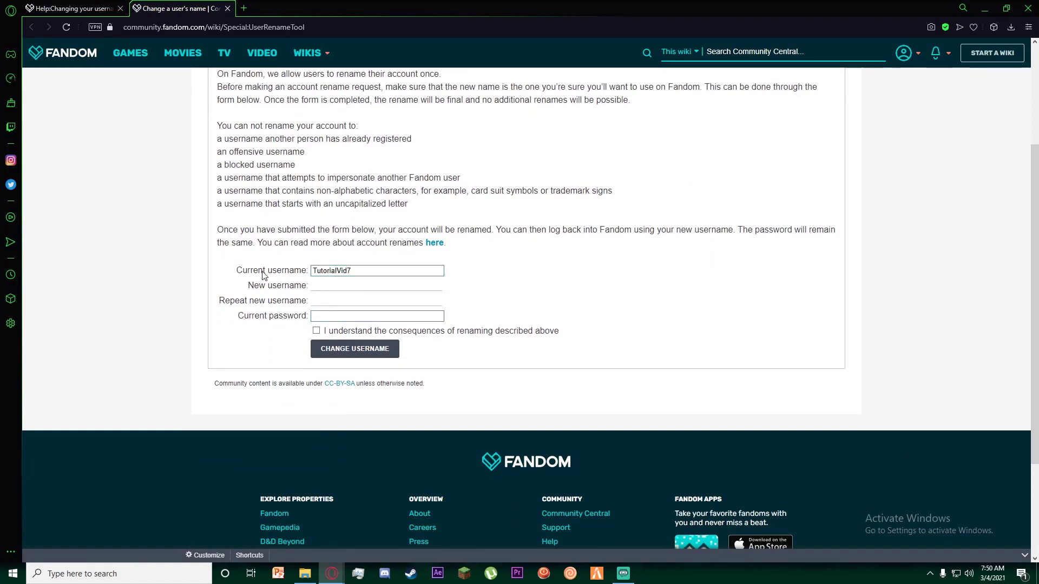
Enter 'Klutzy' as the new username twice, fill the password, acknowledge the consequences and submit.
click(375, 285)
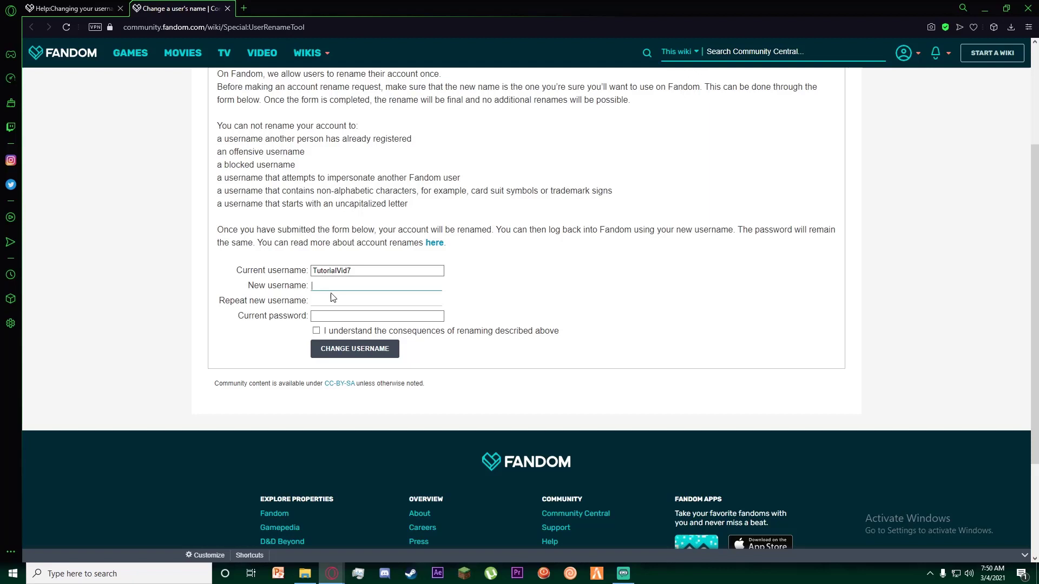
text(Klutzy)
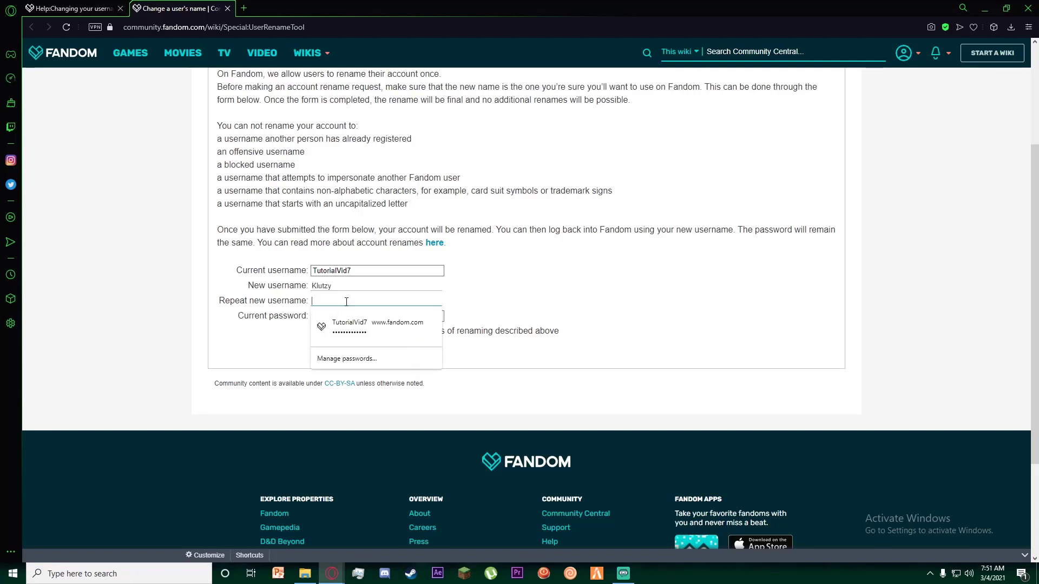
text(Klutzy)
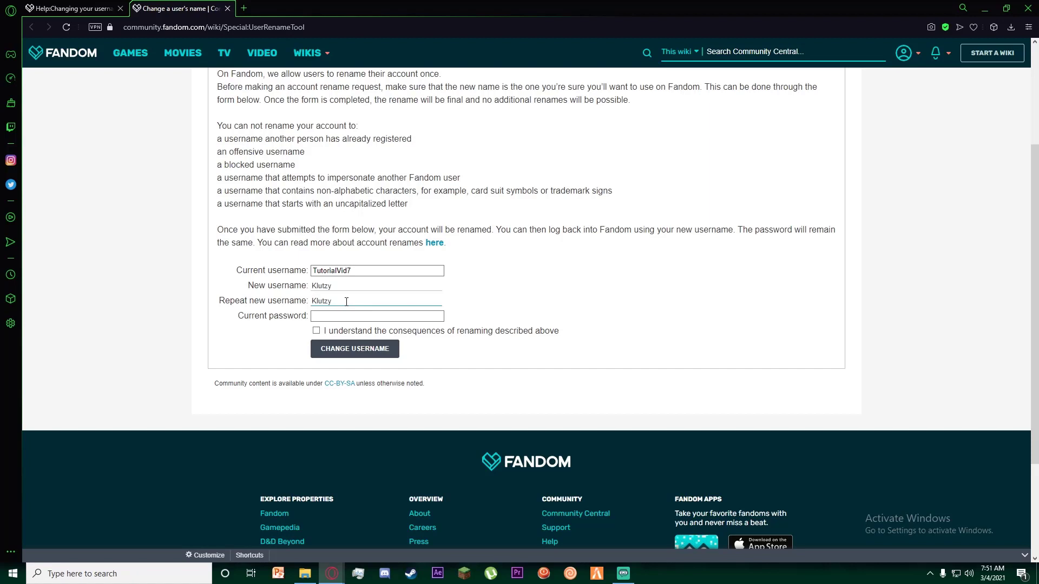
click(377, 316)
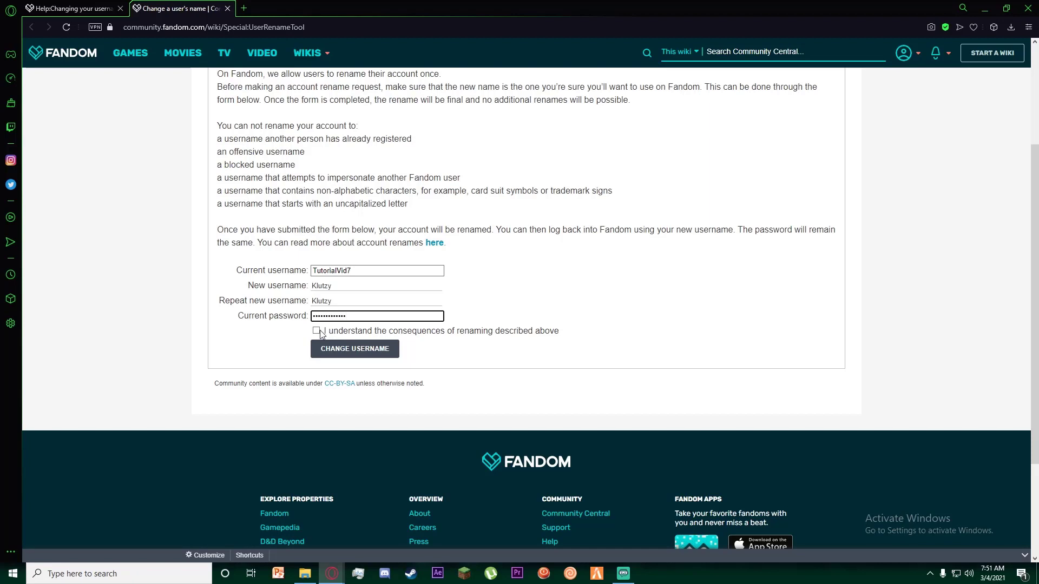
click(317, 331)
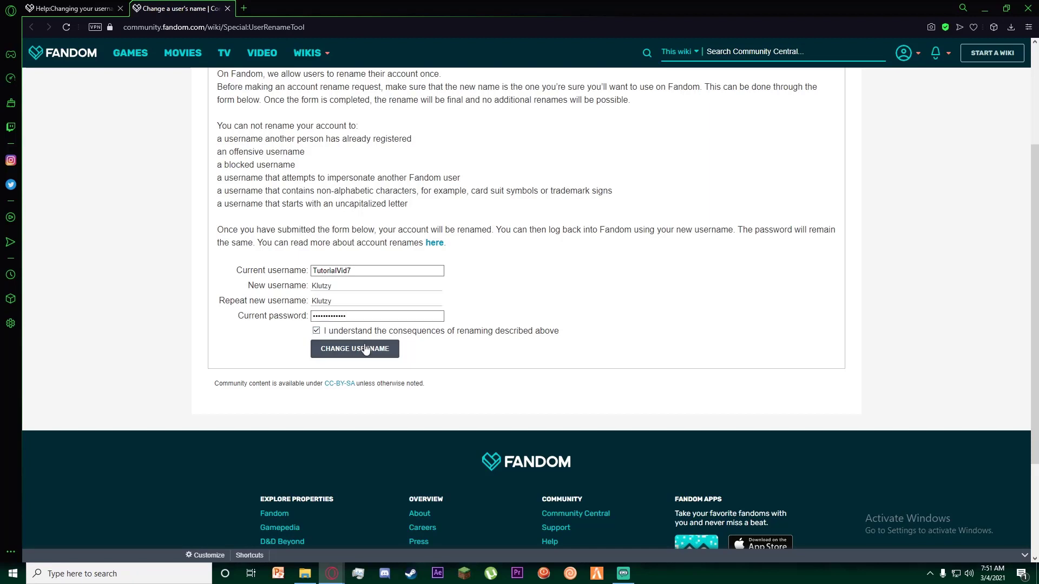
click(355, 349)
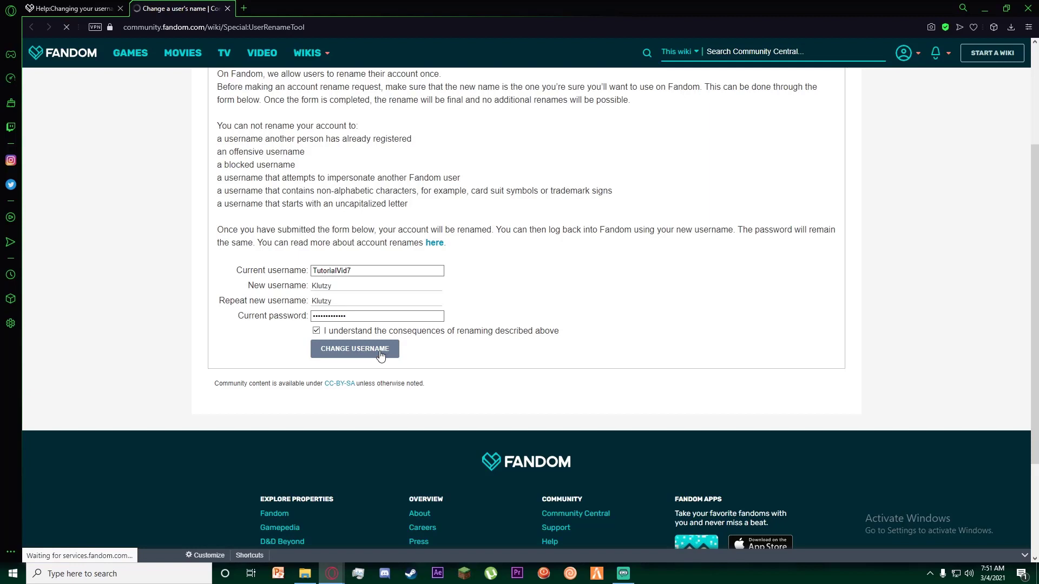
Confirm 'Yes, rename the user' so Fandom reports the rename process is in progress.
click(355, 349)
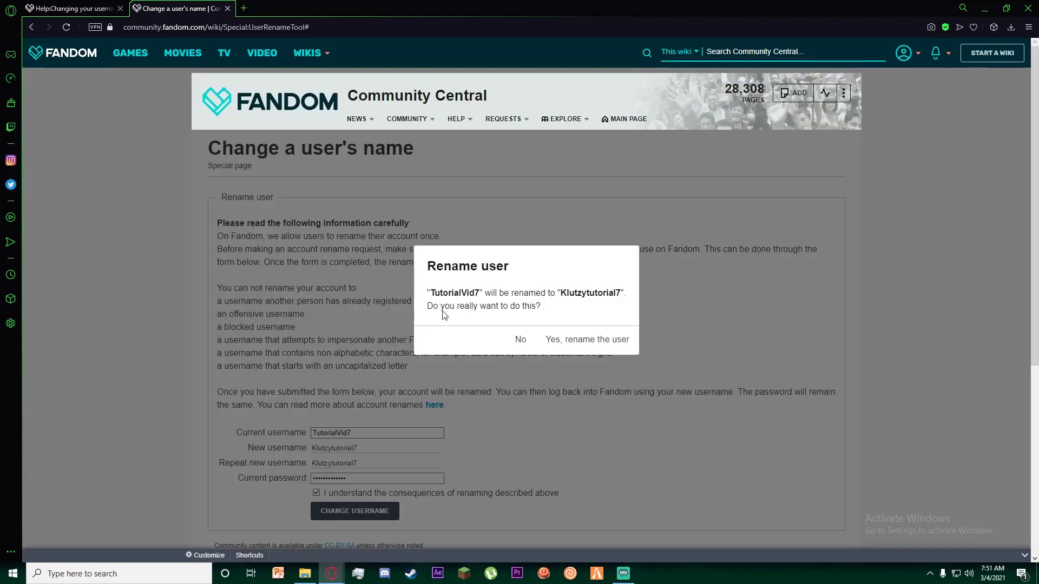
mouse_move(529, 305)
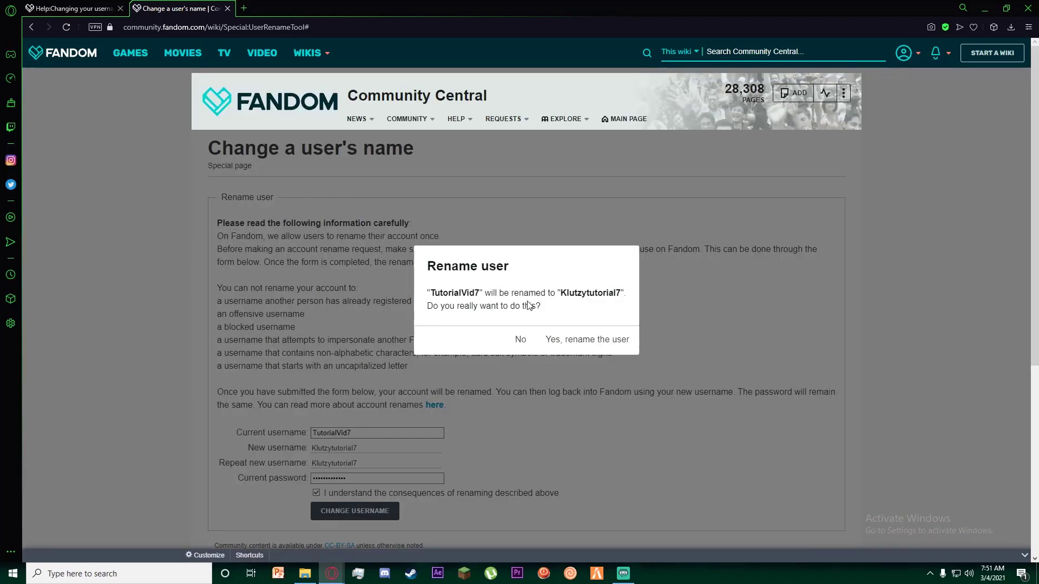
mouse_move(568, 305)
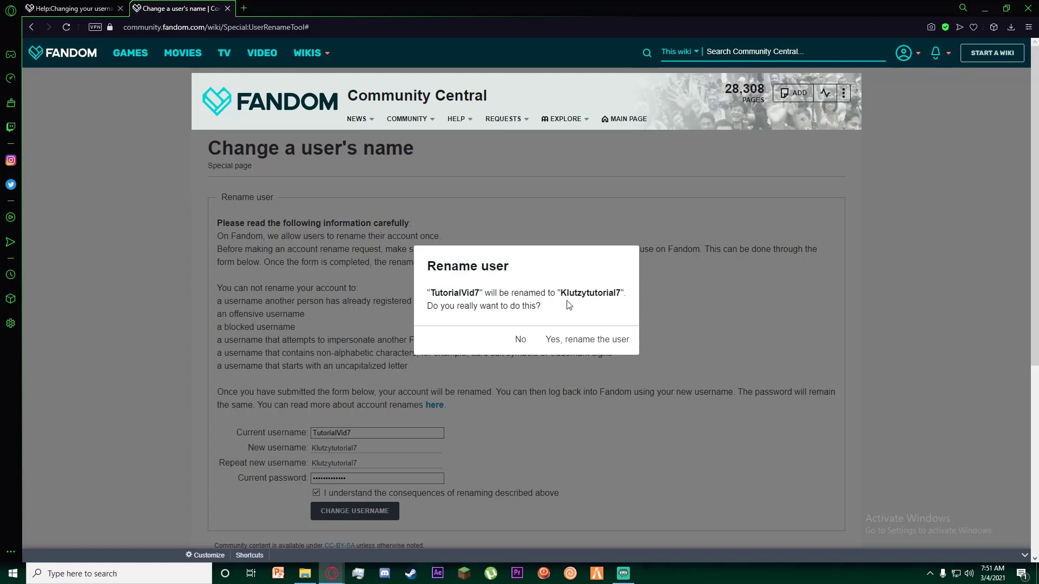
mouse_move(503, 295)
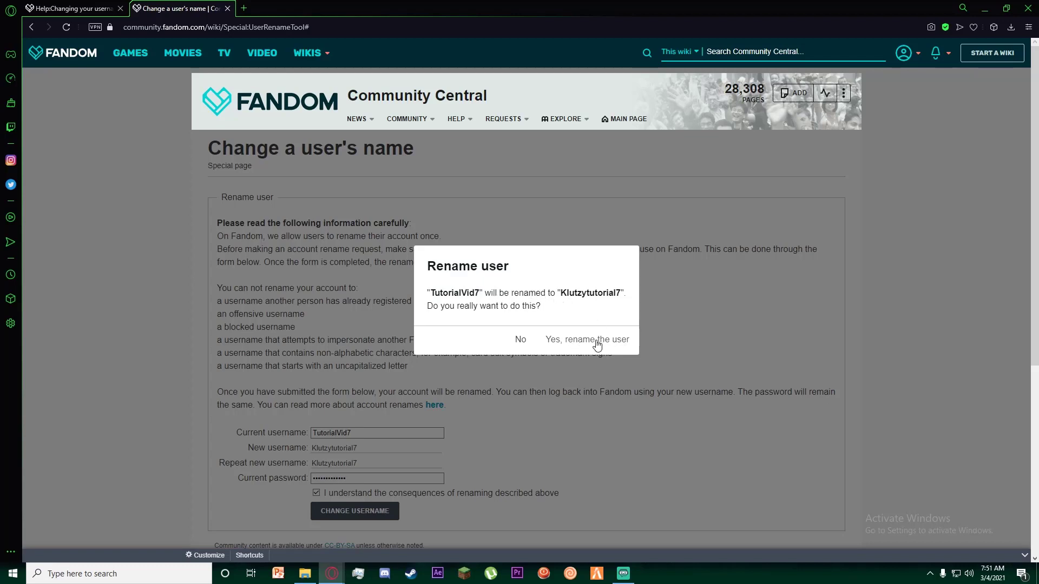
click(586, 339)
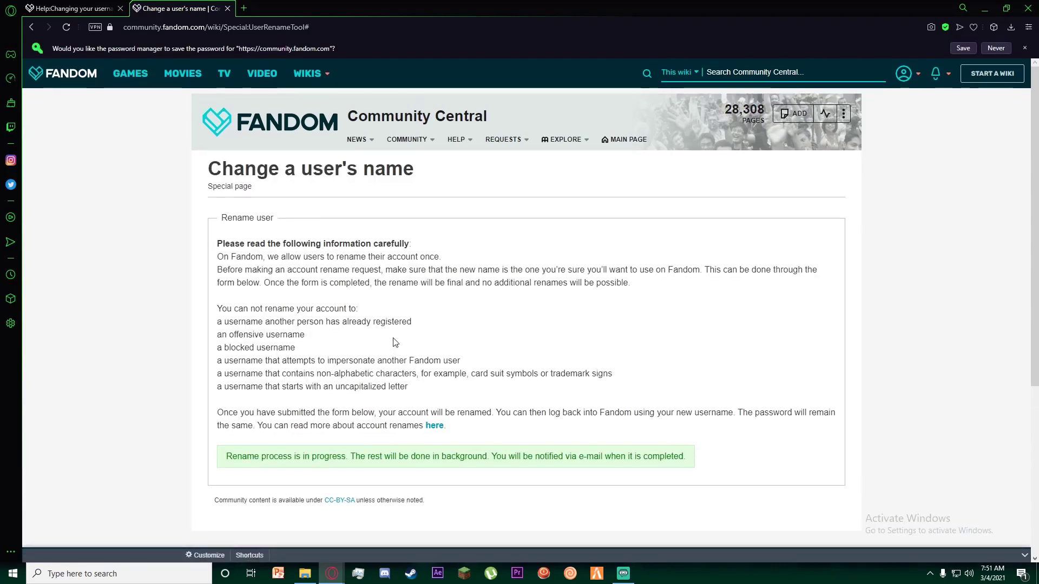